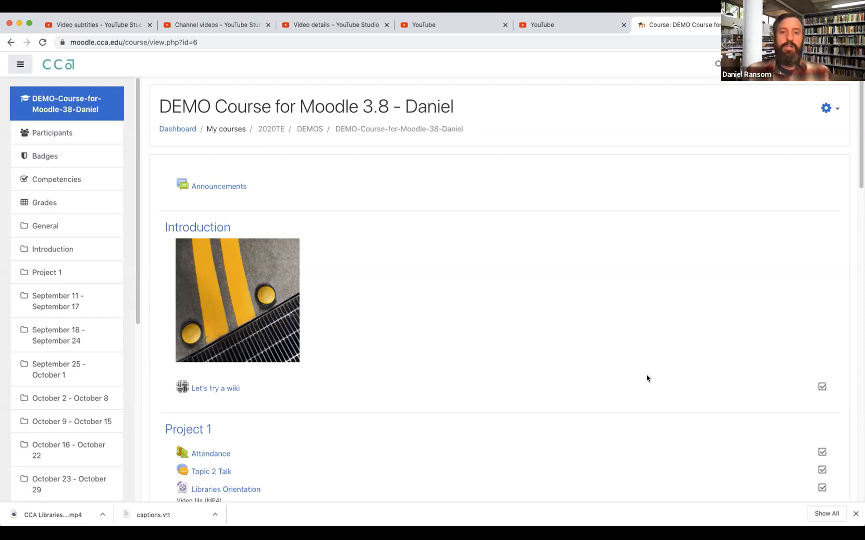
pyautogui.moveTo(656, 291)
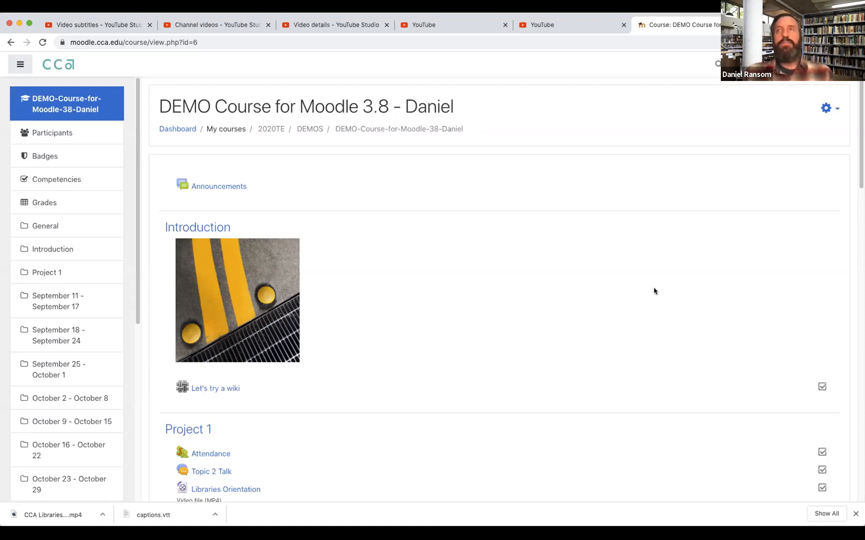
pyautogui.moveTo(756, 137)
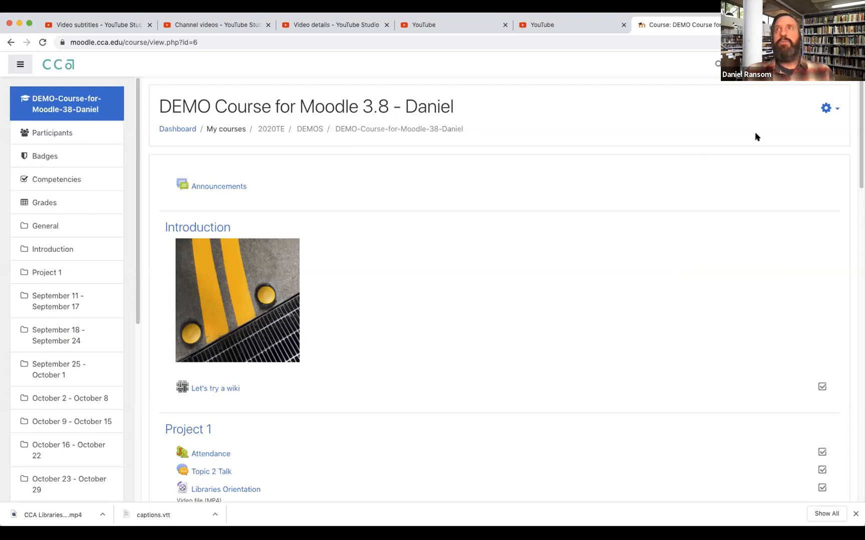
# Turn editing on for the DEMO course and scroll to the October 30 – November 5 section.
pyautogui.click(826, 108)
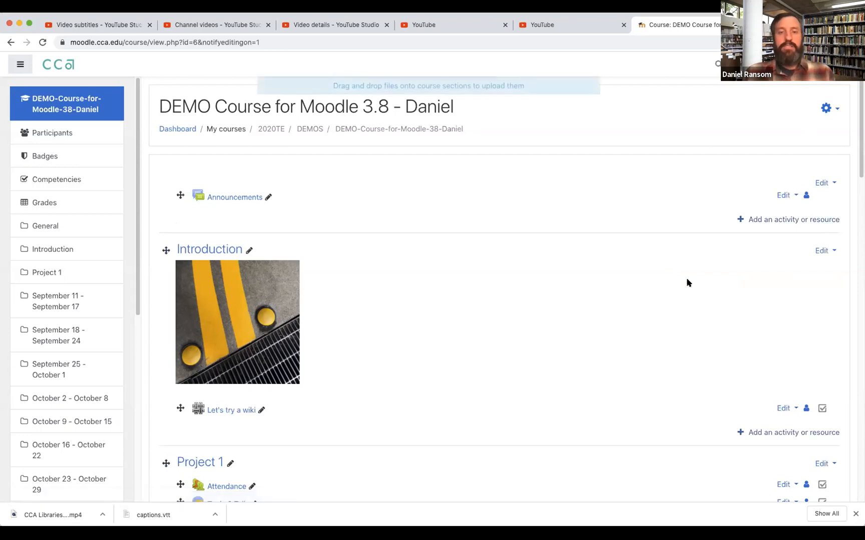
pyautogui.moveTo(642, 352)
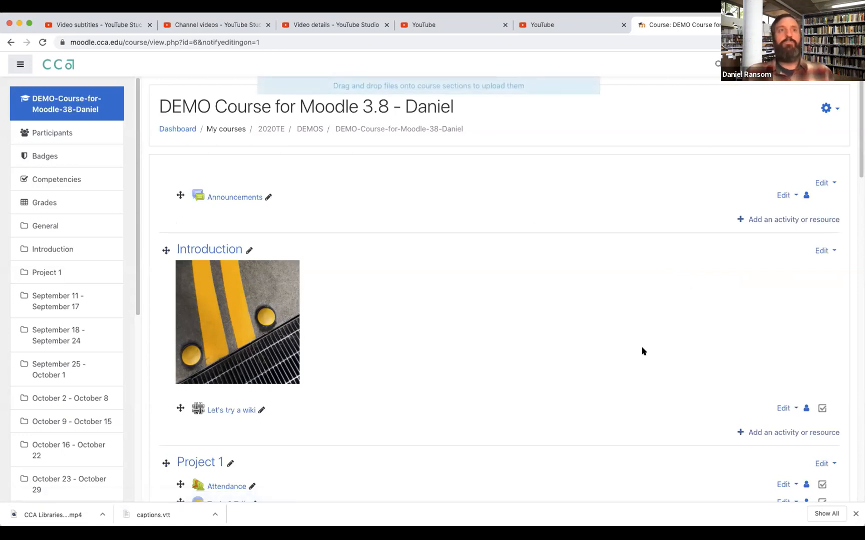
pyautogui.scroll(-3)
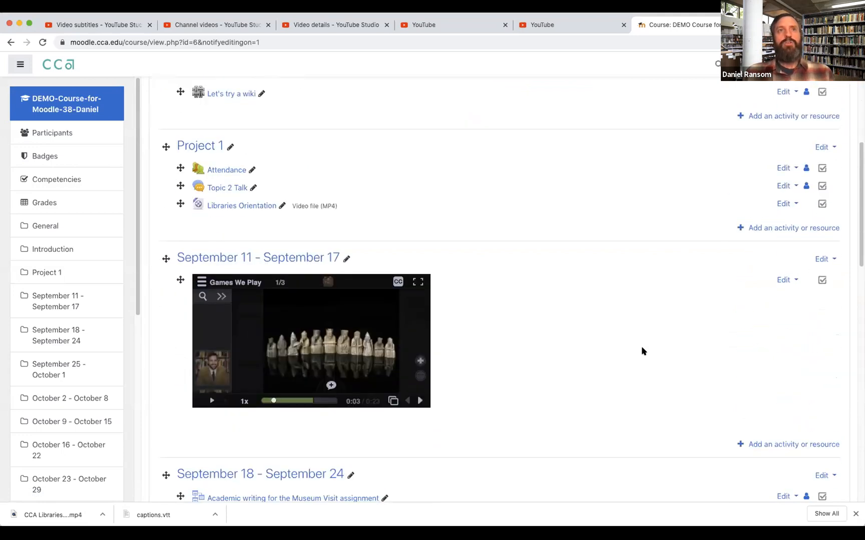
pyautogui.scroll(-3)
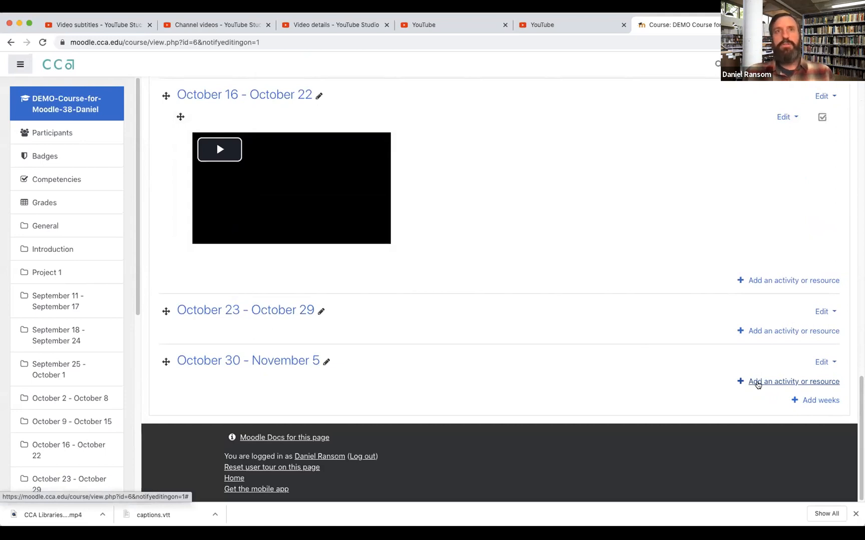
# Add a Label resource to the October 30 – November 5 section.
pyautogui.click(791, 381)
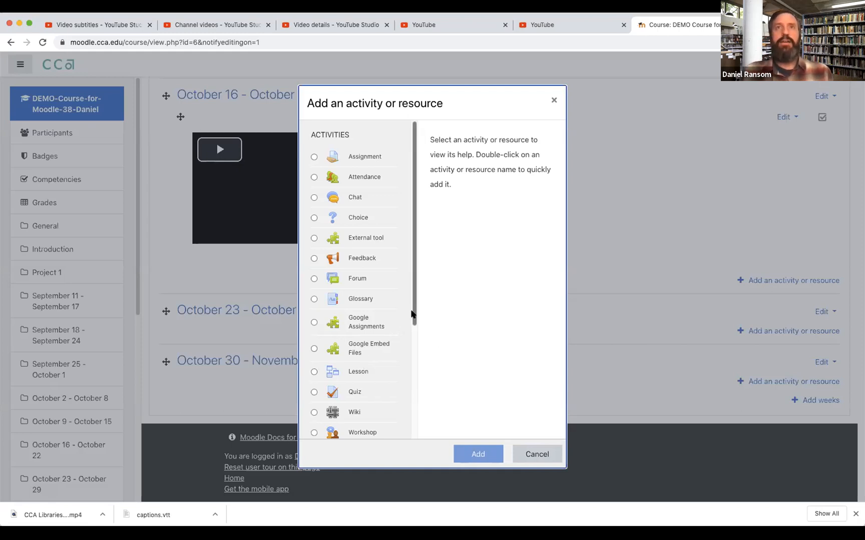
pyautogui.scroll(-3)
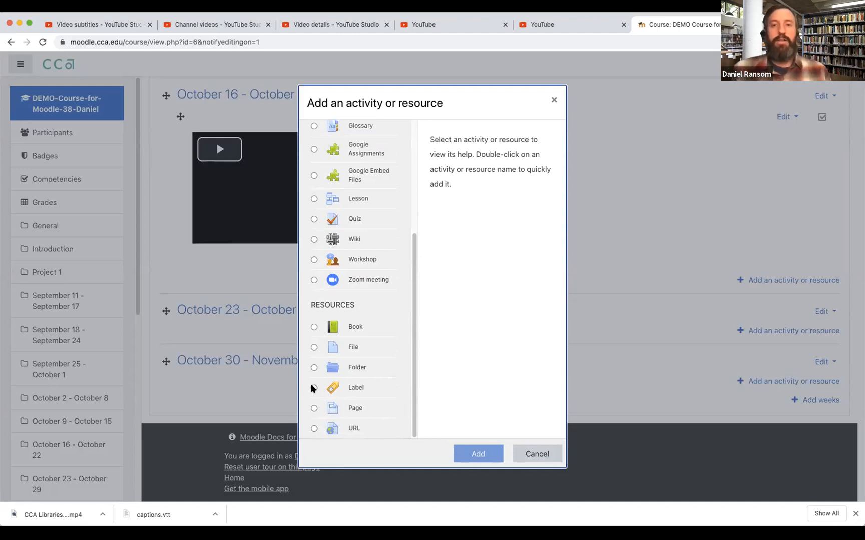
pyautogui.click(314, 388)
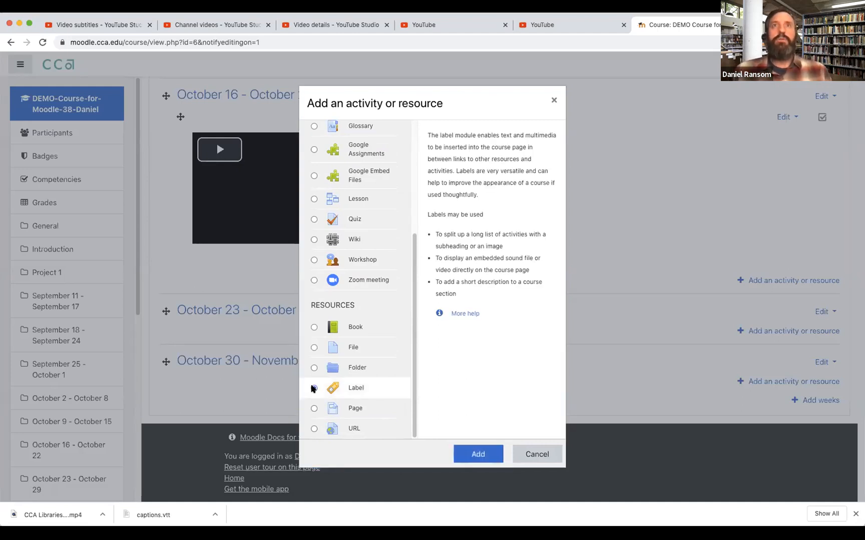
pyautogui.click(477, 453)
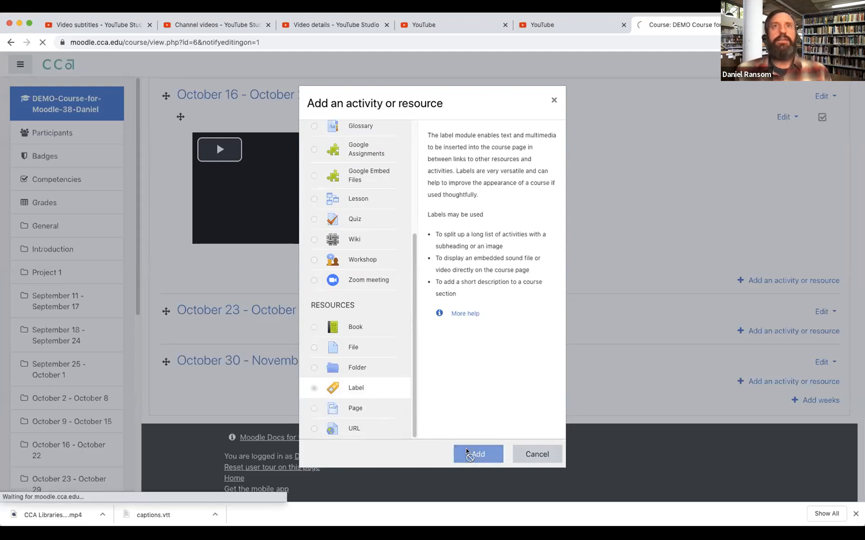
# Bring up the insert-media dialog from the Label text editor and choose the Video options.
pyautogui.click(477, 454)
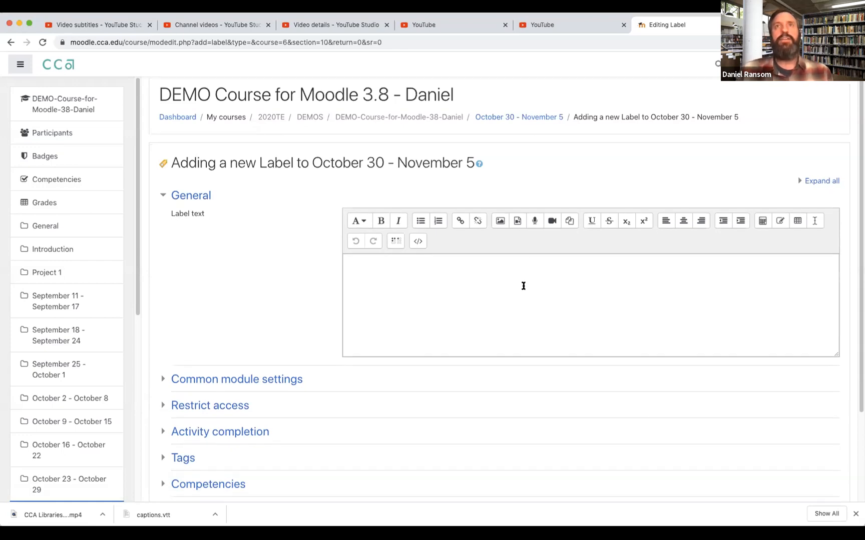
pyautogui.scroll(-3)
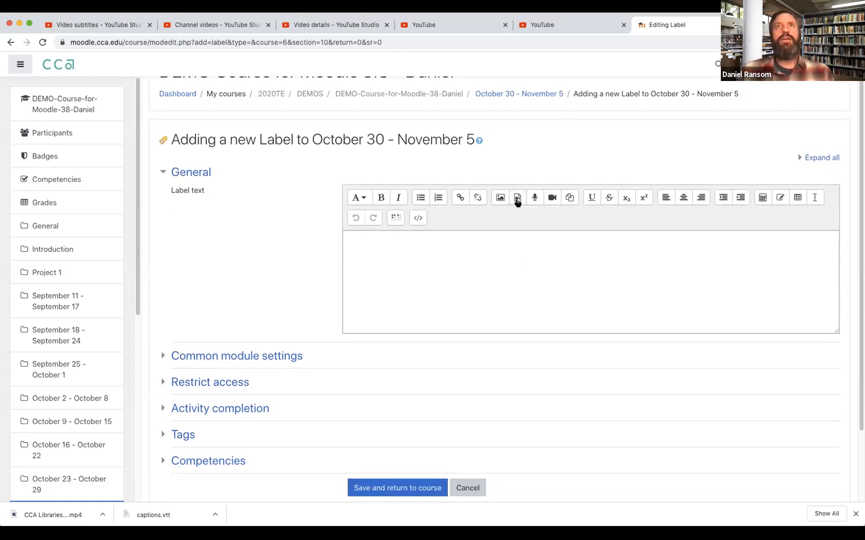
pyautogui.moveTo(517, 197)
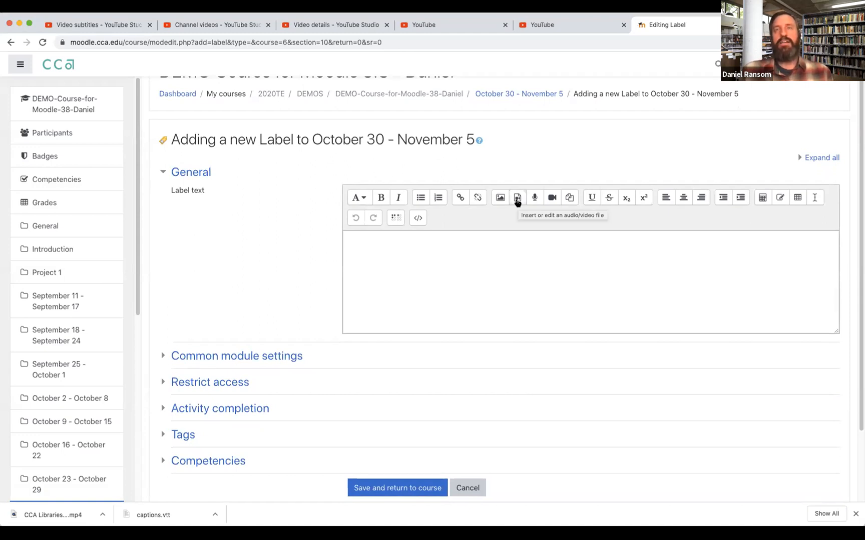
pyautogui.click(516, 198)
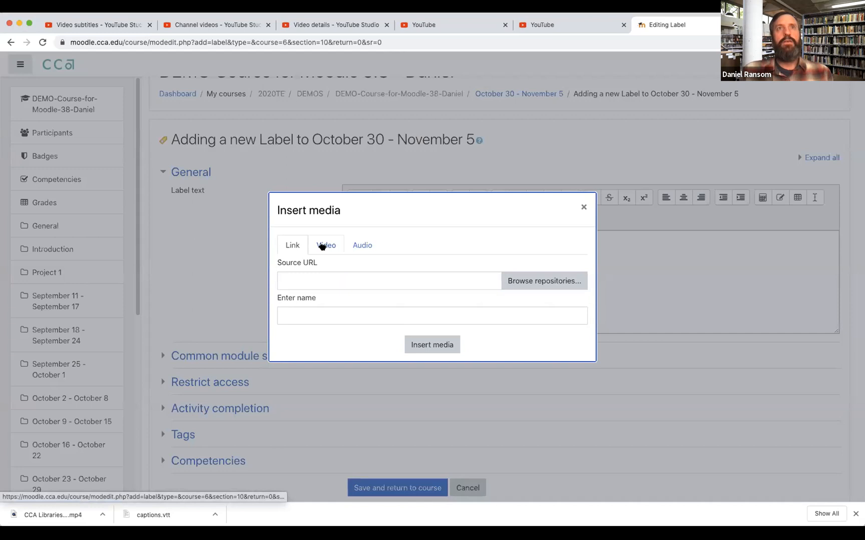
pyautogui.click(325, 245)
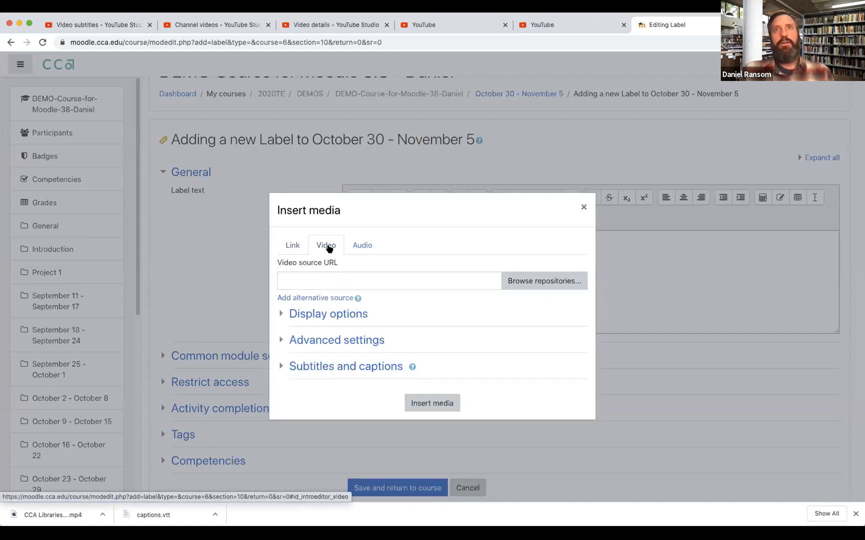
pyautogui.moveTo(466, 302)
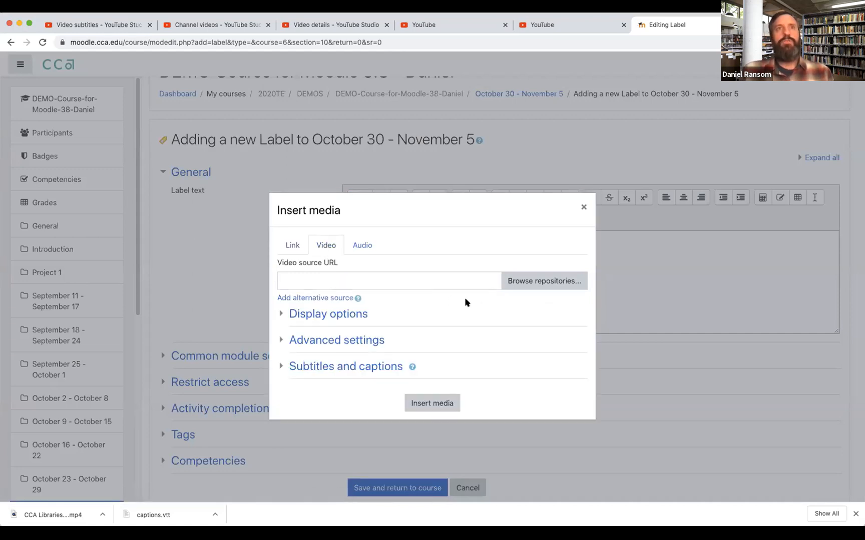
# Upload the orientation MP4 saved as CCA Libraries Orientation to fill the video source URL.
pyautogui.click(544, 280)
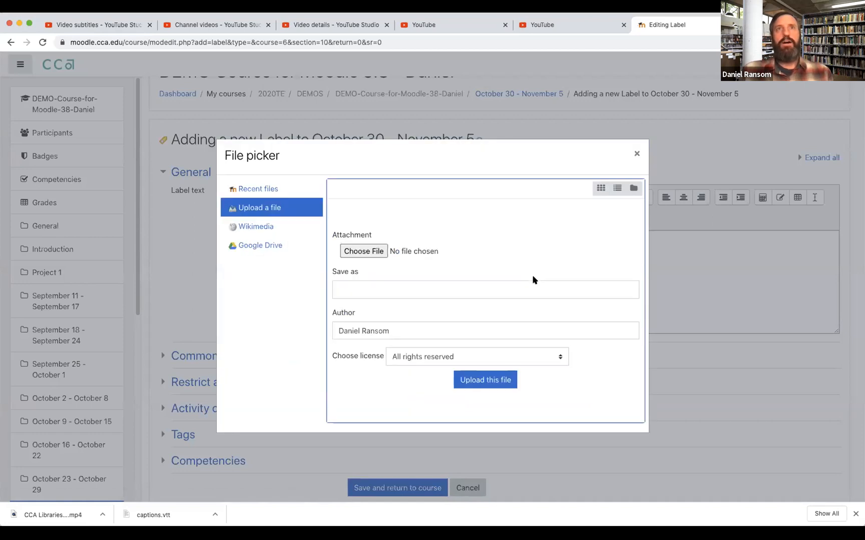
pyautogui.moveTo(364, 251)
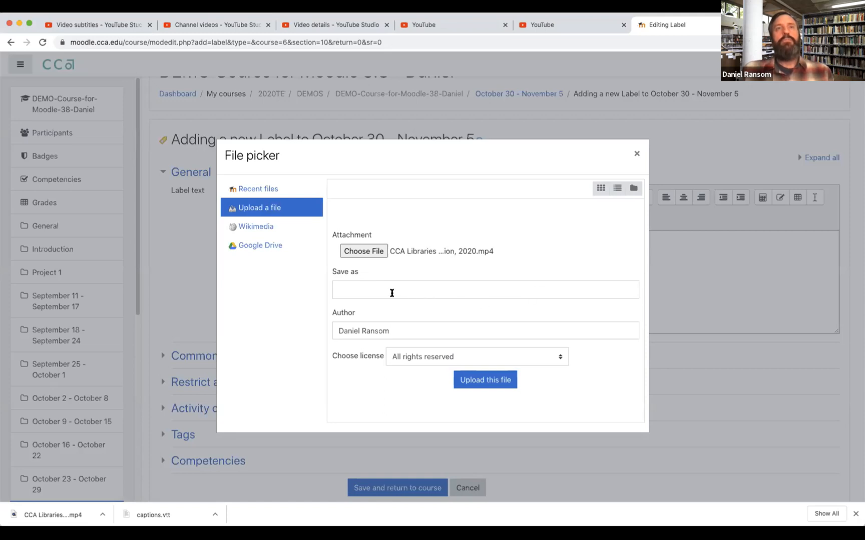
pyautogui.click(486, 289)
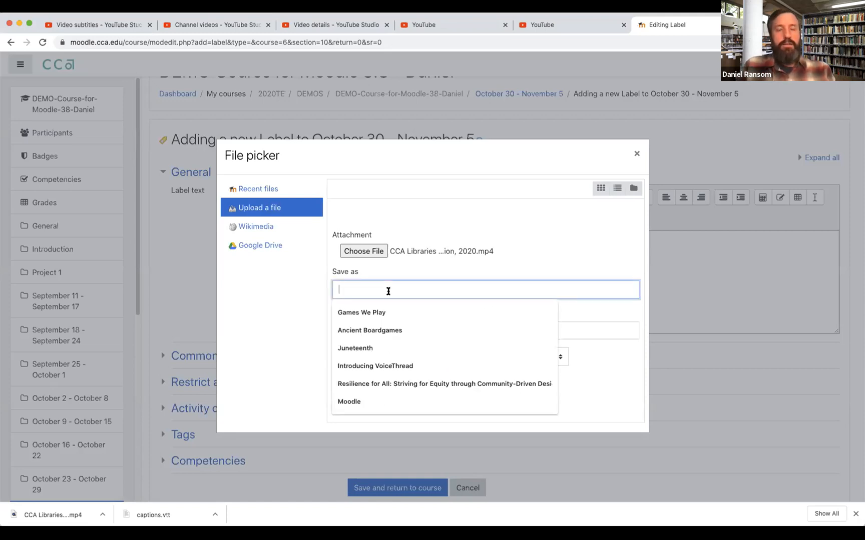
pyautogui.write('CCA Libraries Orientation')
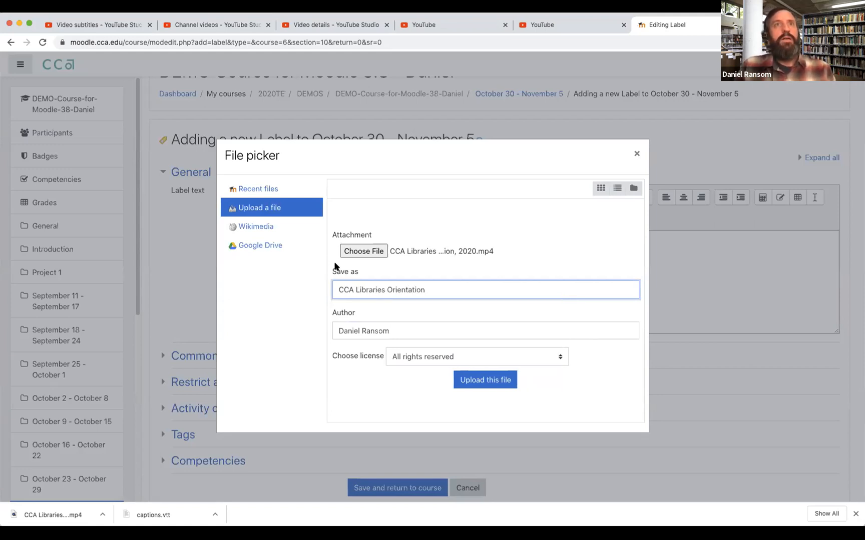
pyautogui.click(484, 379)
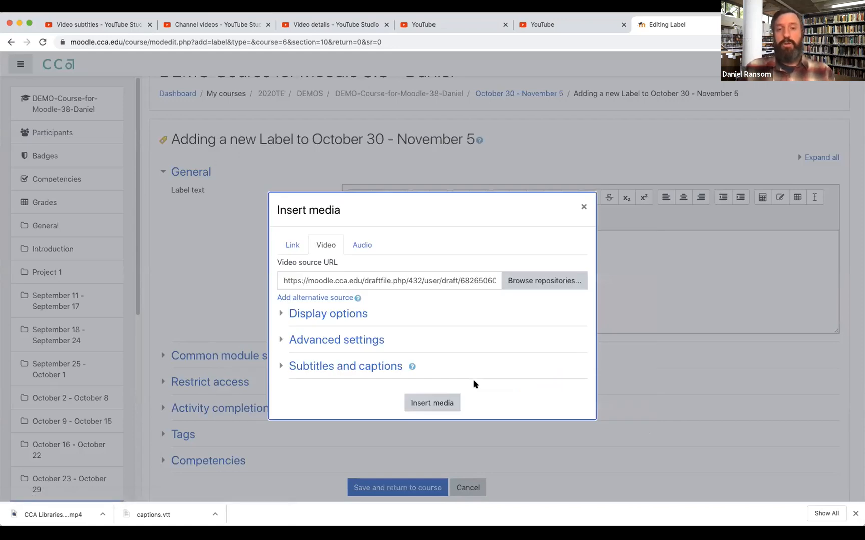
pyautogui.moveTo(360, 354)
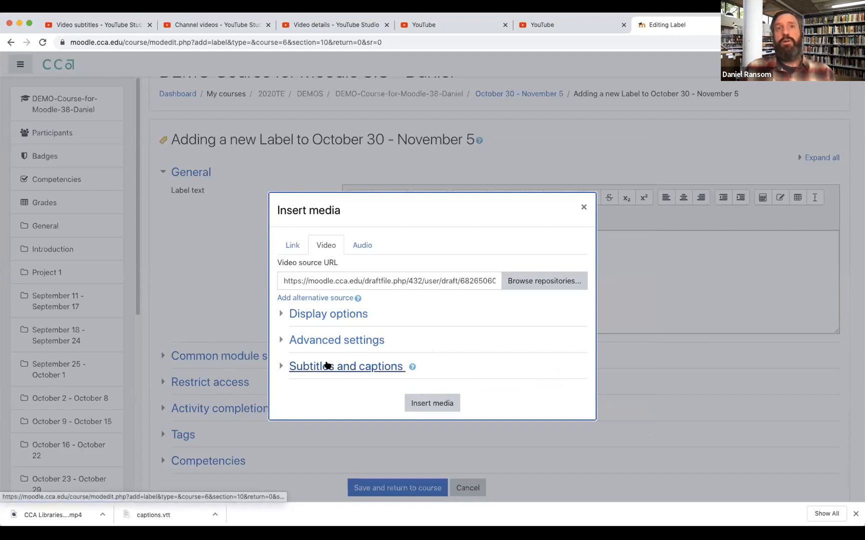
# Expand Subtitles and captions, choose the Captions track and browse for a caption file.
pyautogui.click(346, 367)
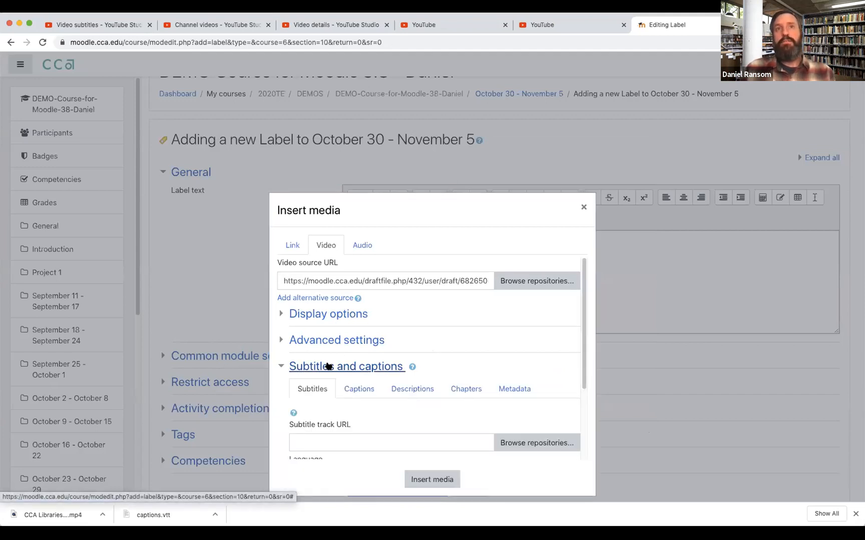
pyautogui.scroll(-3)
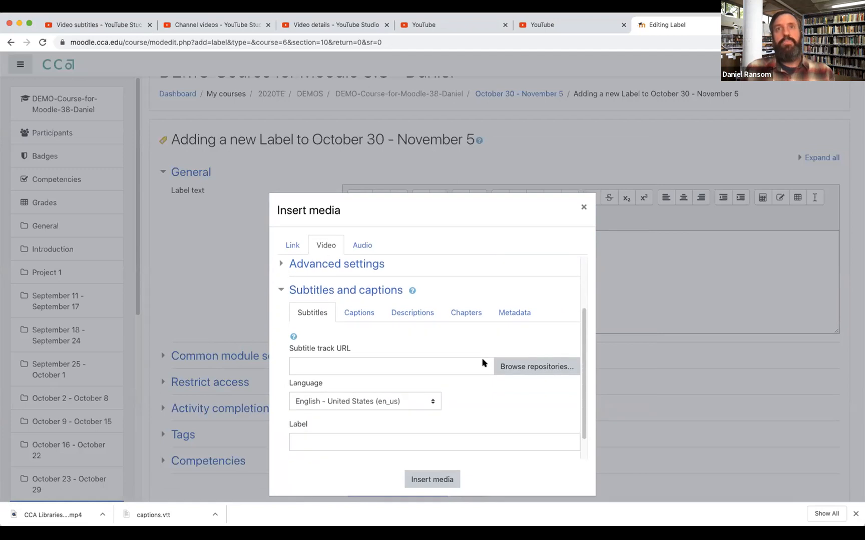
pyautogui.click(337, 263)
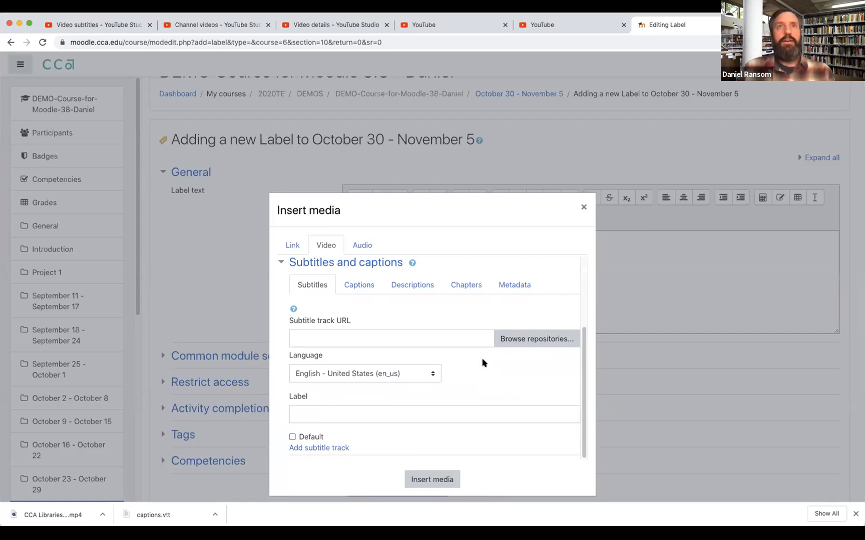
pyautogui.moveTo(383, 298)
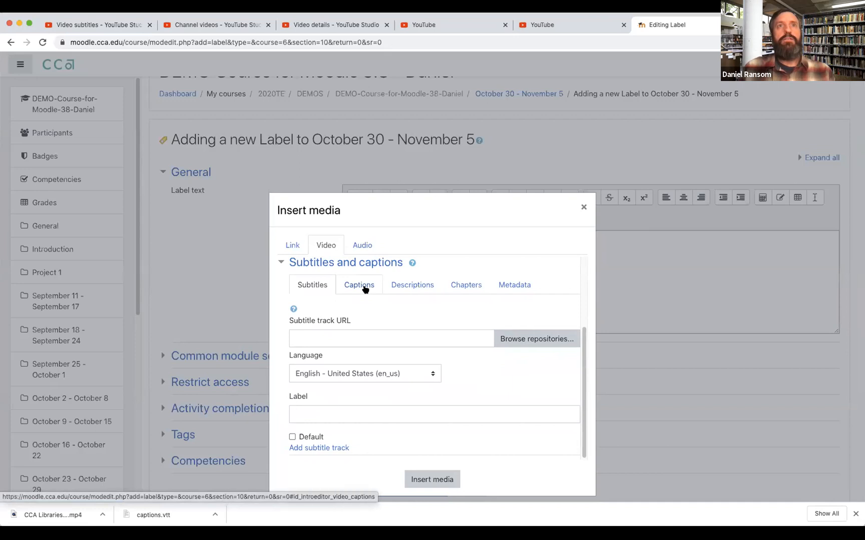
pyautogui.click(358, 285)
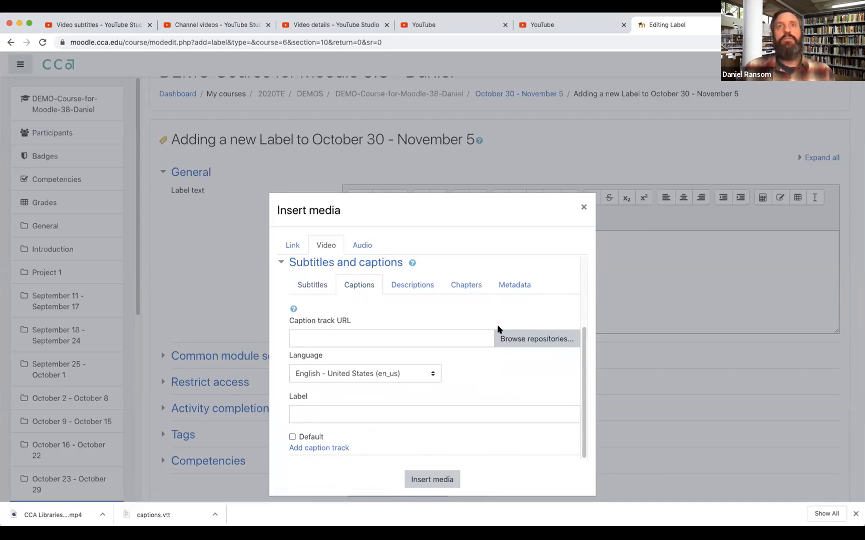
pyautogui.click(535, 339)
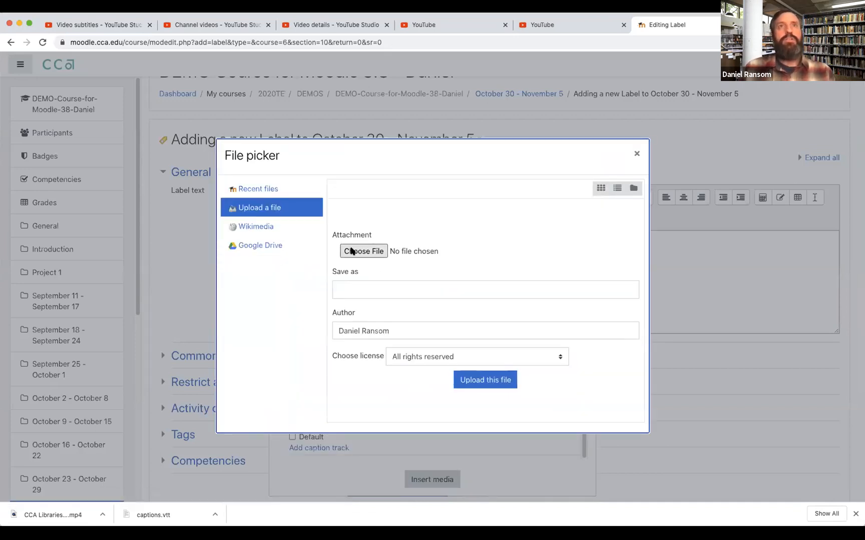
pyautogui.moveTo(235, 101)
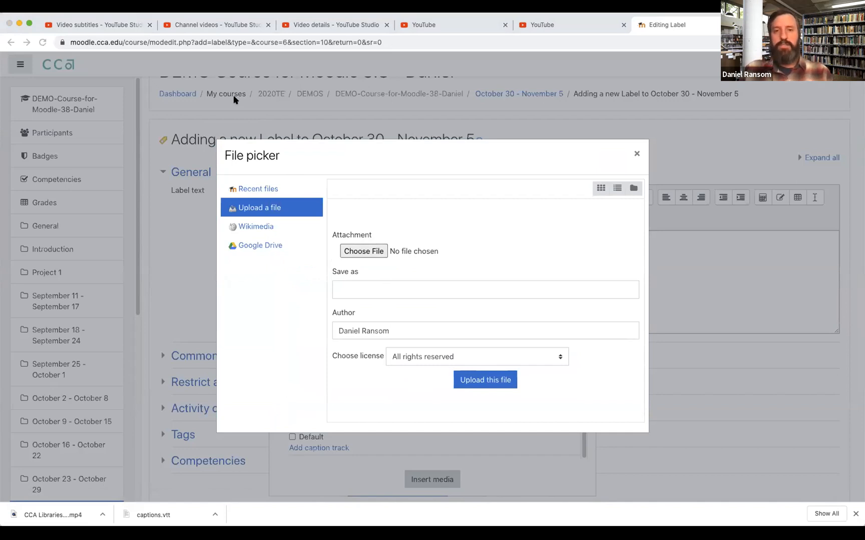
pyautogui.moveTo(496, 120)
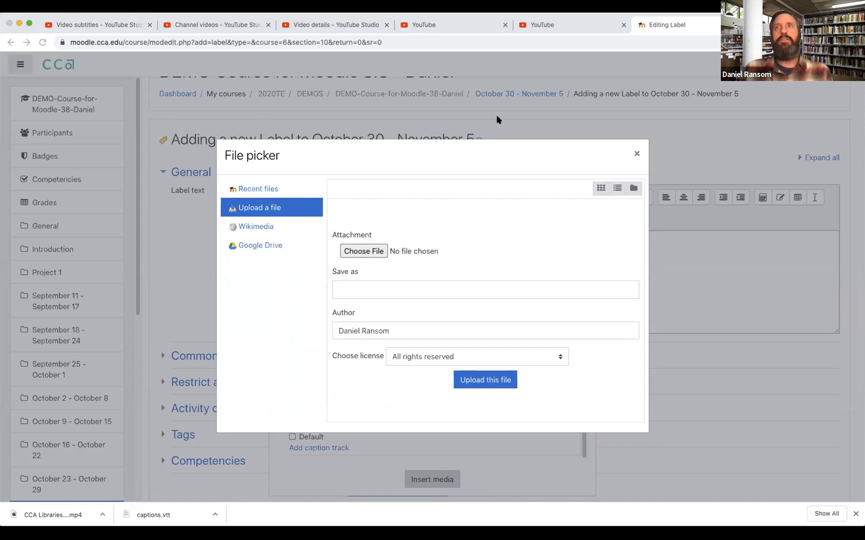
# Upload captions.vtt saved as CCA Libraries Orientation Captions to fill the caption track URL.
pyautogui.click(363, 251)
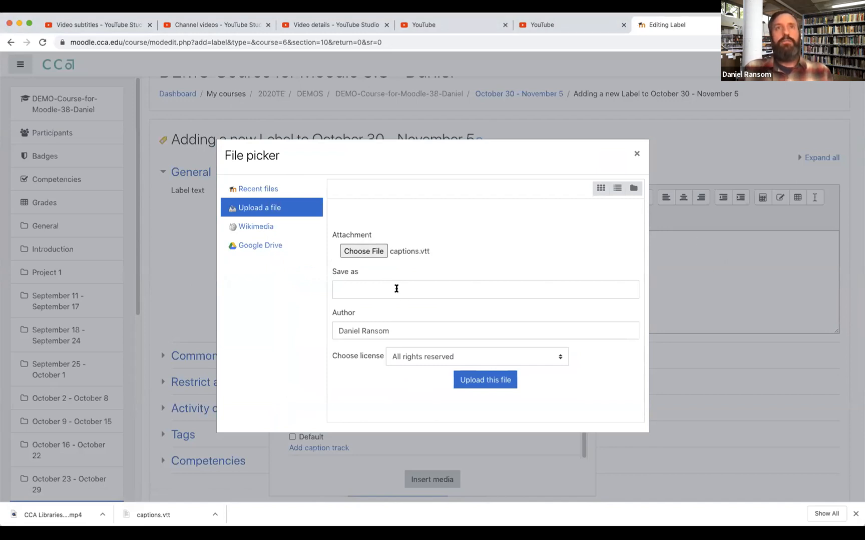
pyautogui.write('CCA Libraries Orie')
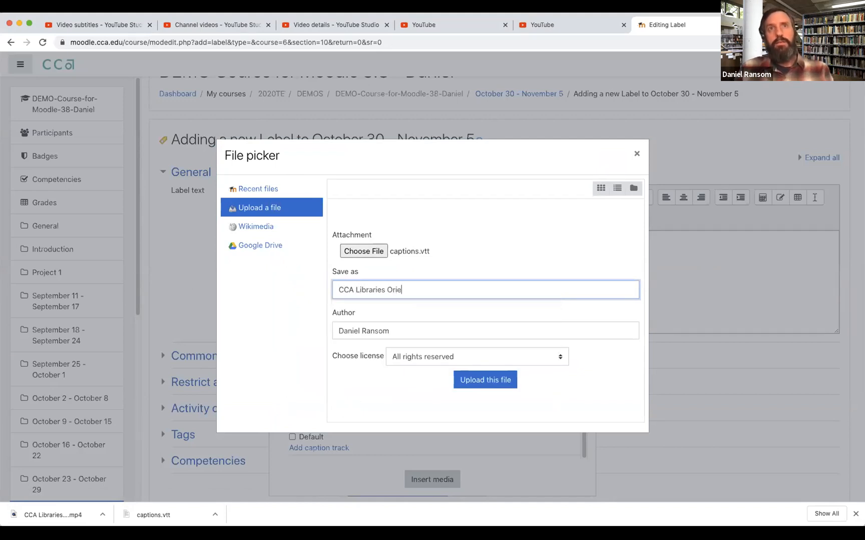
pyautogui.write('ntation Captions')
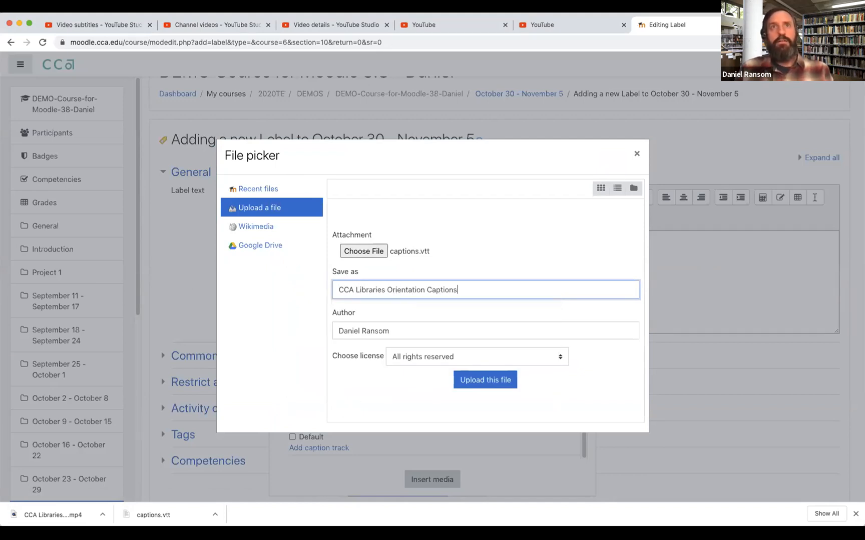
pyautogui.click(485, 379)
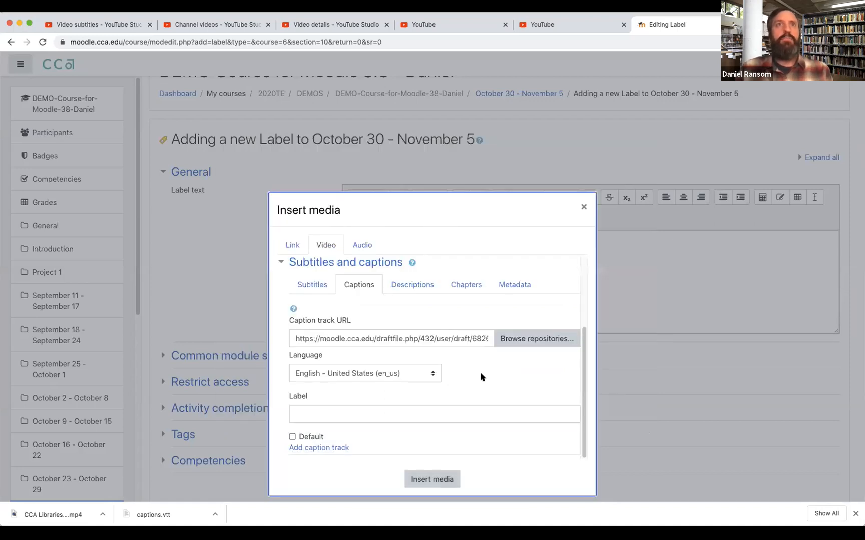
pyautogui.moveTo(456, 384)
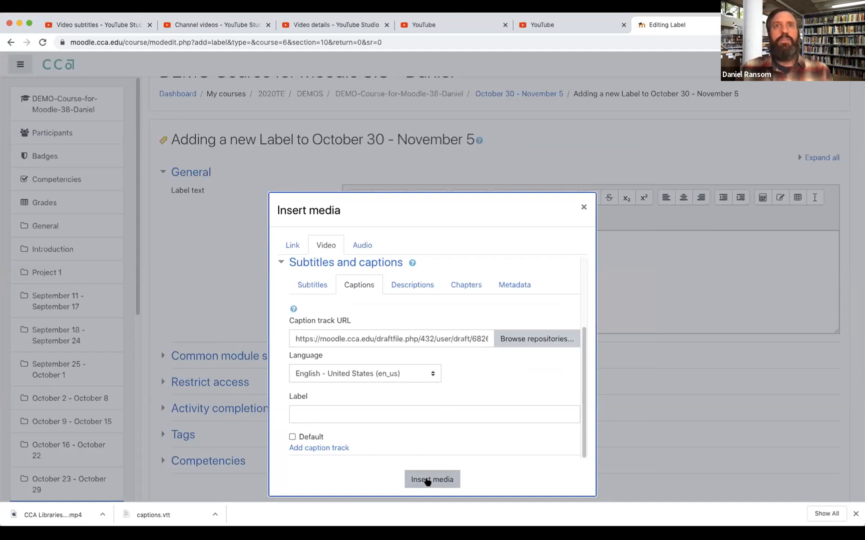
# Insert the captioned video into the label and save and return to the course.
pyautogui.click(431, 480)
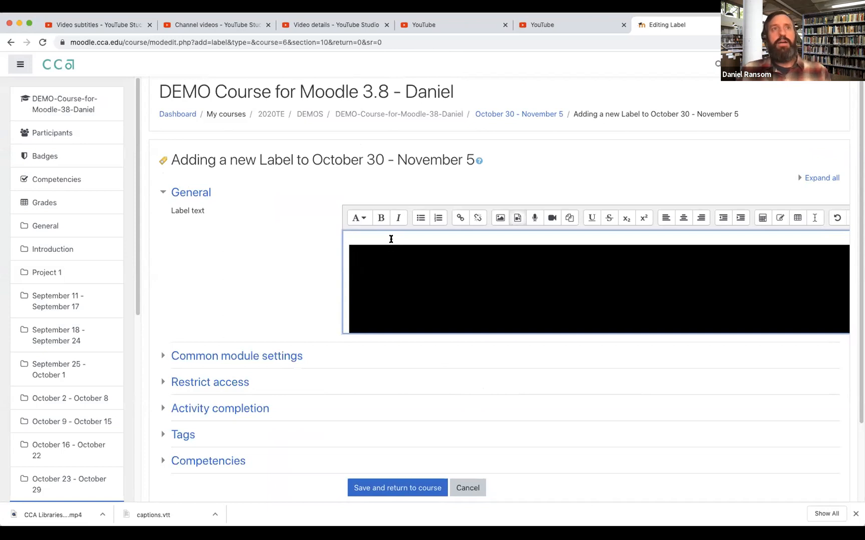
pyautogui.moveTo(394, 487)
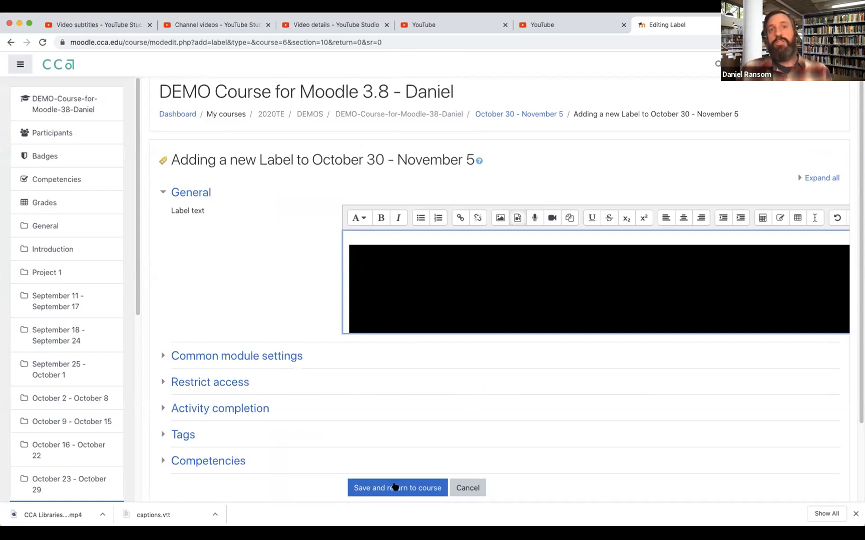
pyautogui.click(397, 488)
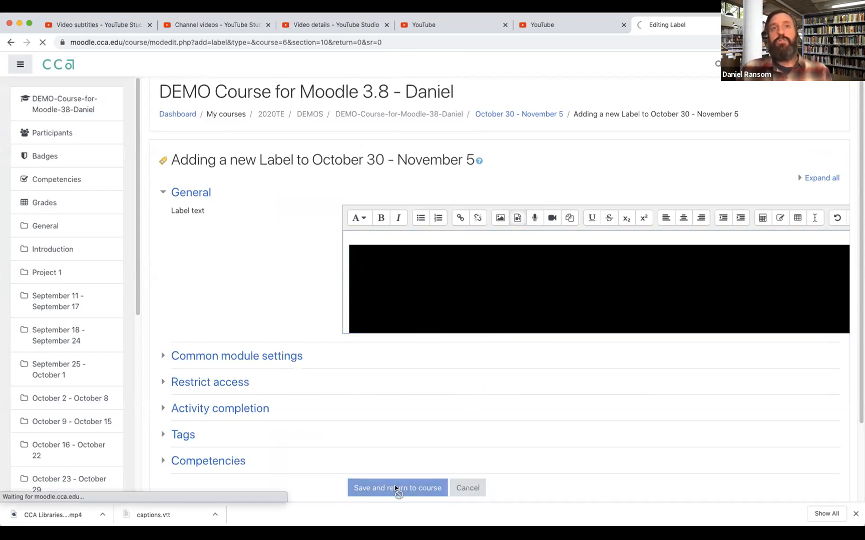
pyautogui.click(397, 488)
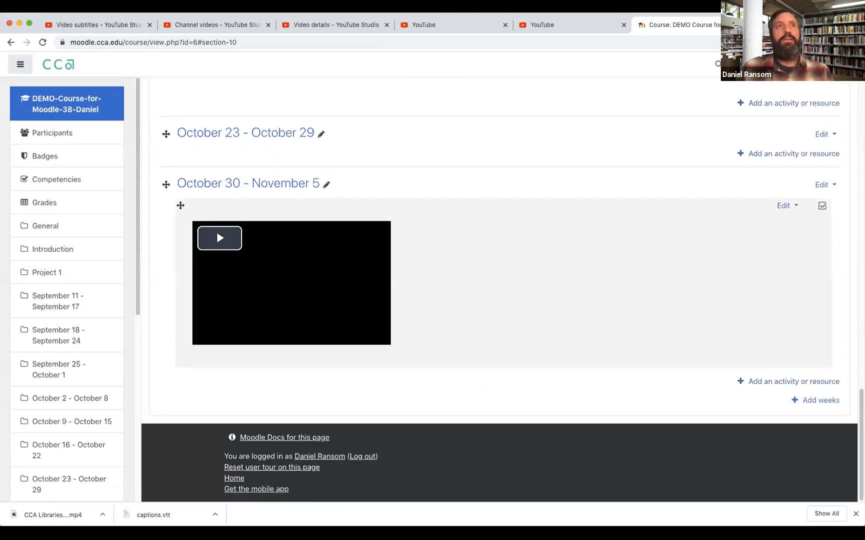
pyautogui.moveTo(219, 237)
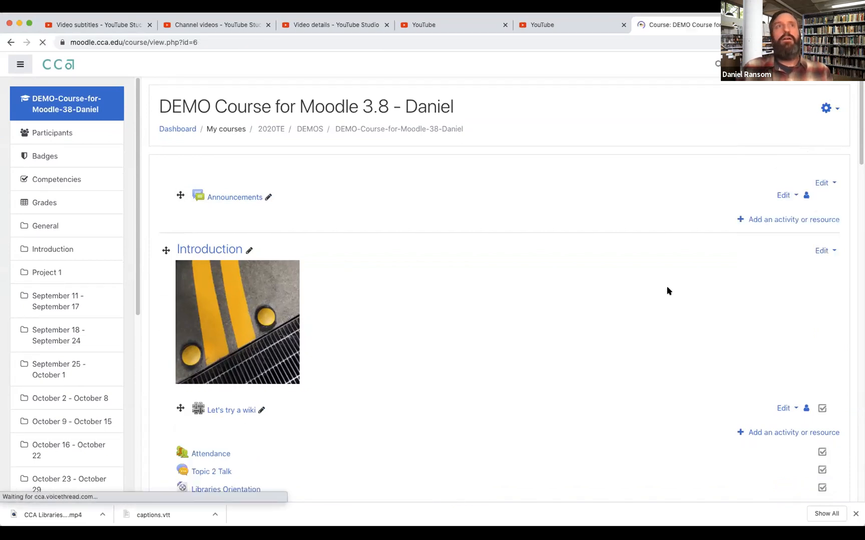
# Play the October 30 – November 5 video with the en_us caption track turned on.
pyautogui.scroll(-3)
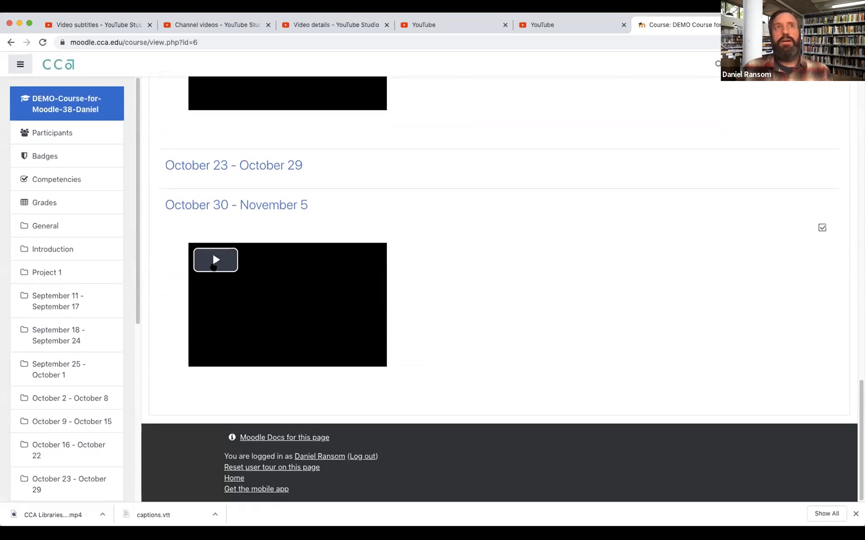
pyautogui.click(215, 260)
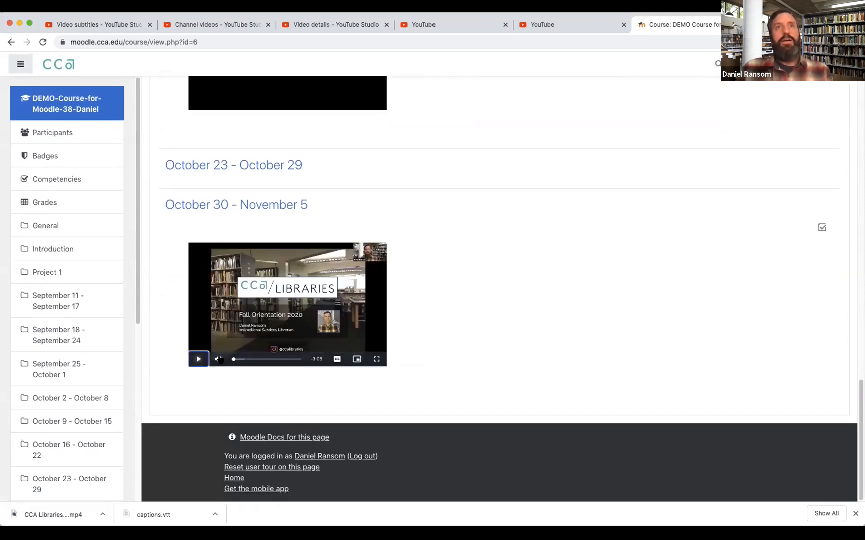
pyautogui.click(336, 359)
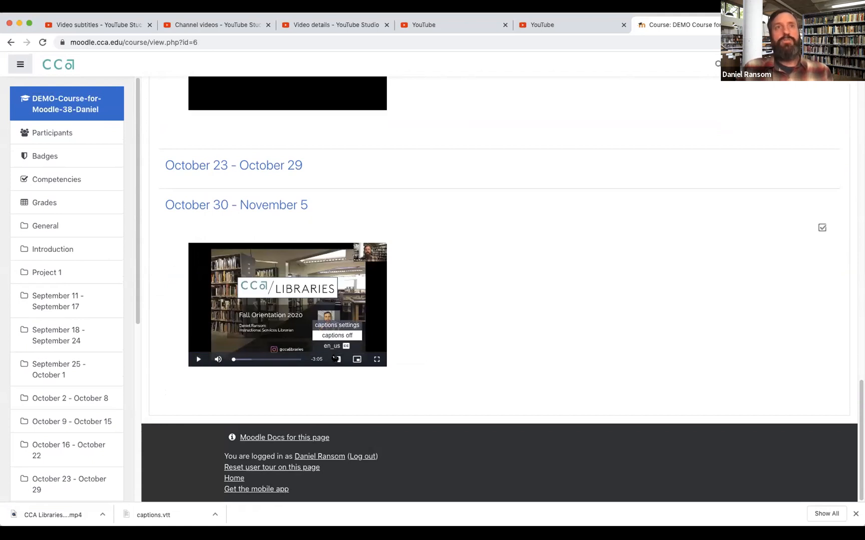
pyautogui.click(332, 345)
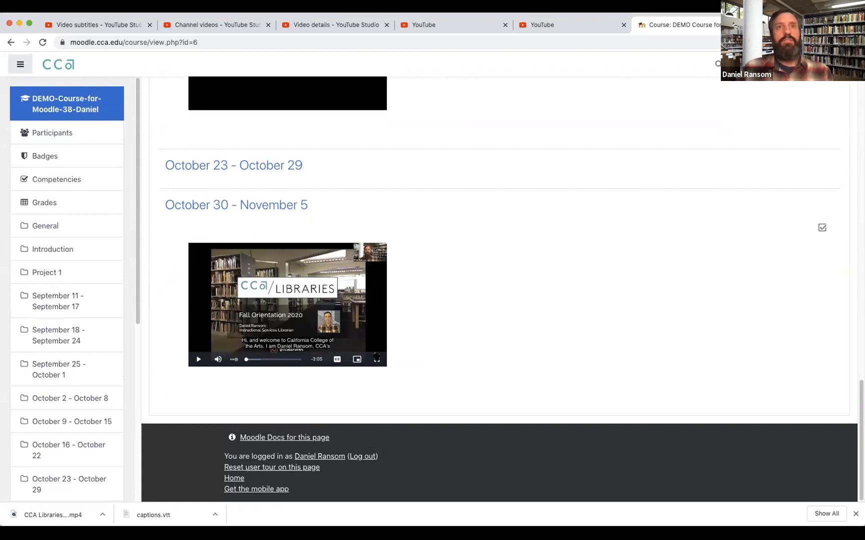
pyautogui.click(376, 359)
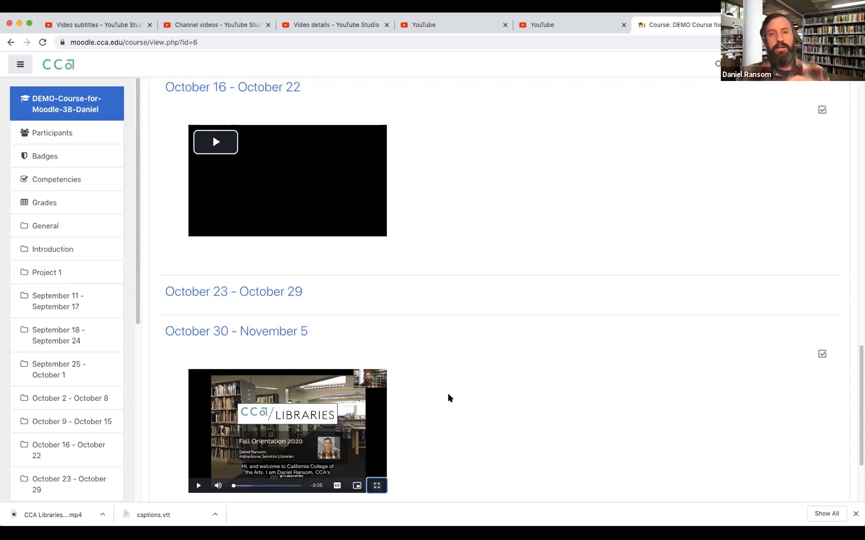
pyautogui.moveTo(464, 225)
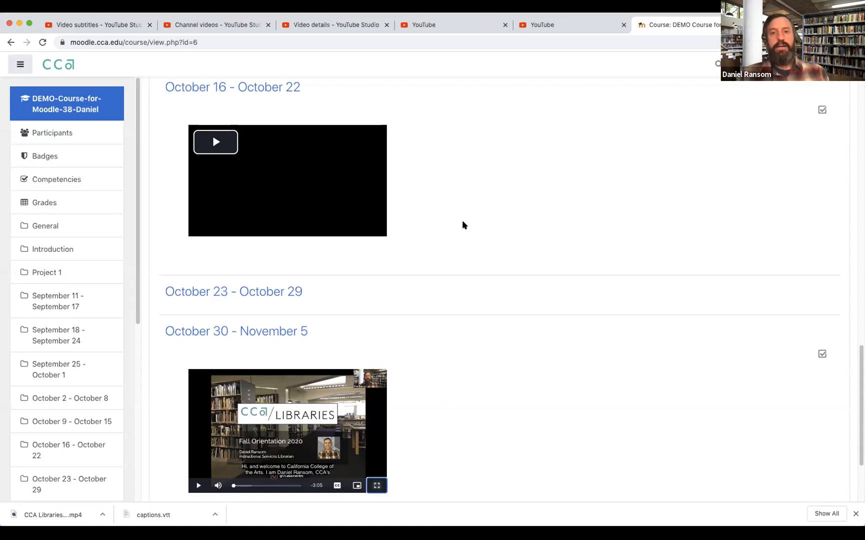